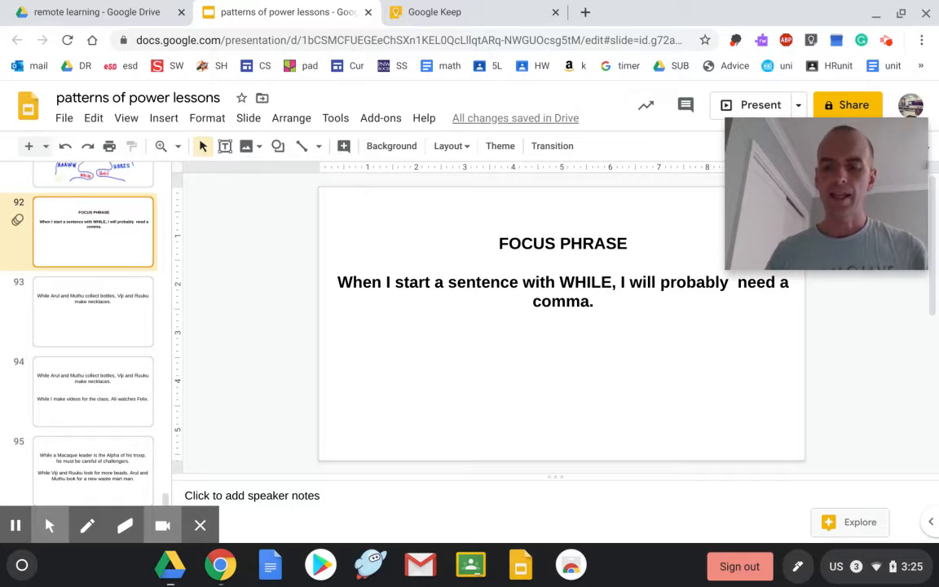
Switch between the focus-phrase slide and the Arul and Muthu bottles slide, ending on the latter
{"action": "left_click", "coordinate": [93, 312]}
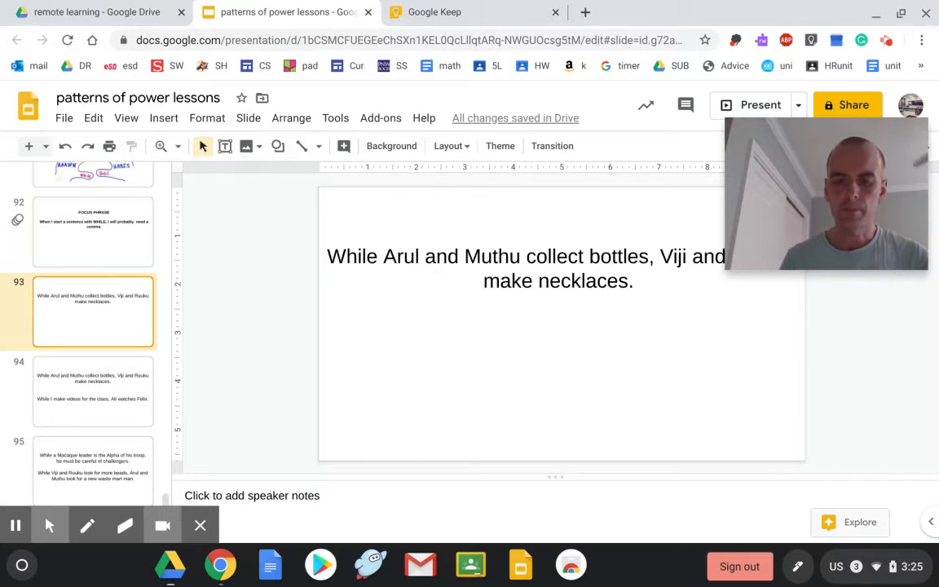
{"action": "left_click", "coordinate": [93, 233]}
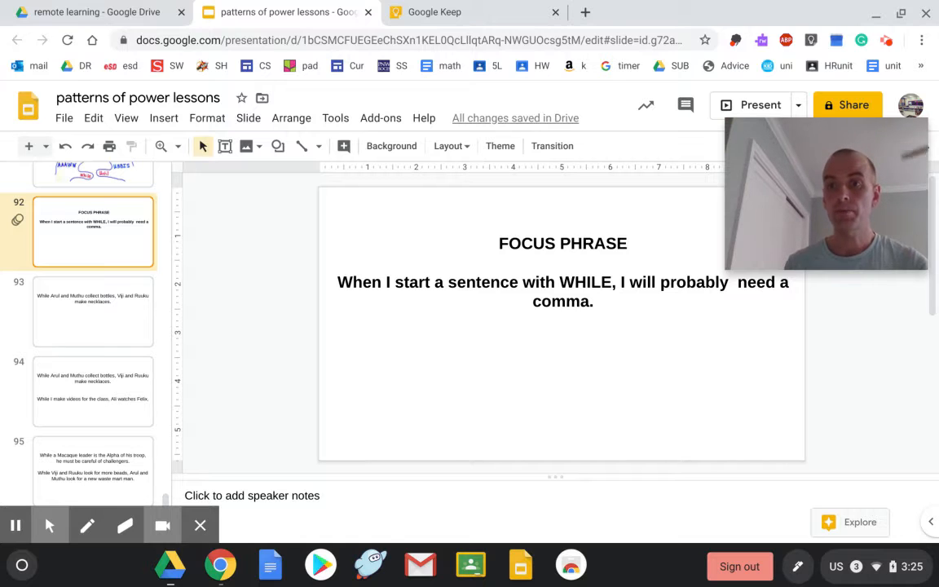
{"action": "left_click", "coordinate": [92, 311]}
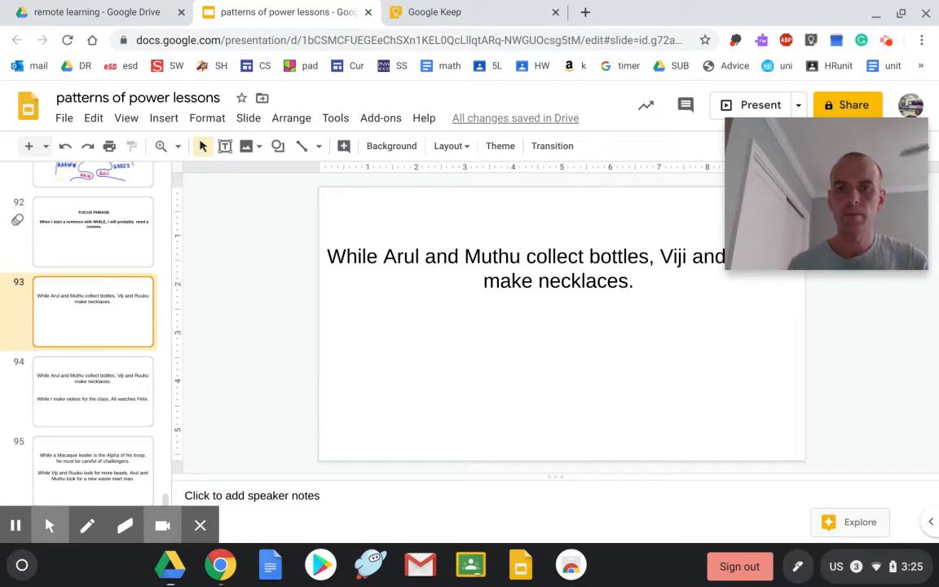
{"action": "mouse_move", "coordinate": [807, 223]}
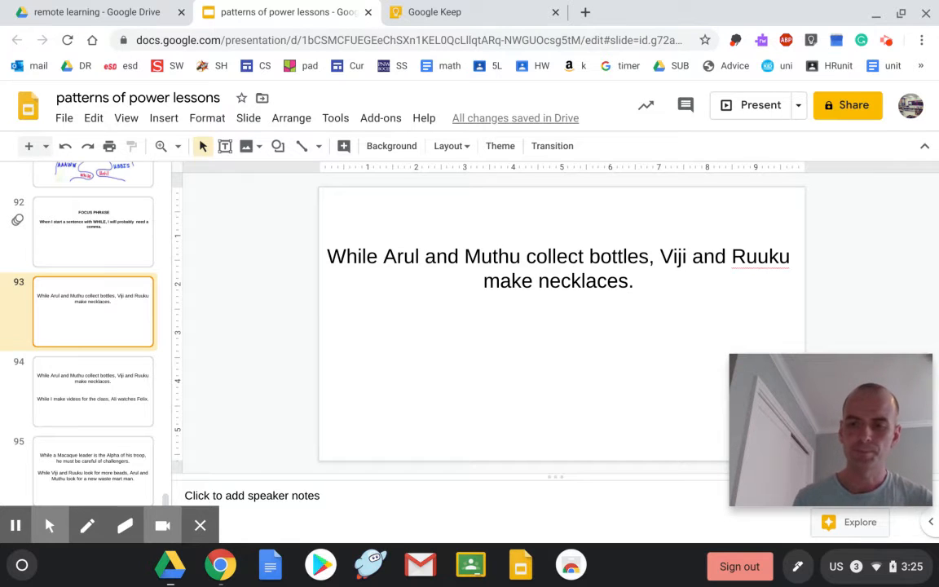
Go to slide 95, which adds 'While I make videos for the class, Ali watches Felix.'
{"action": "left_click", "coordinate": [93, 391]}
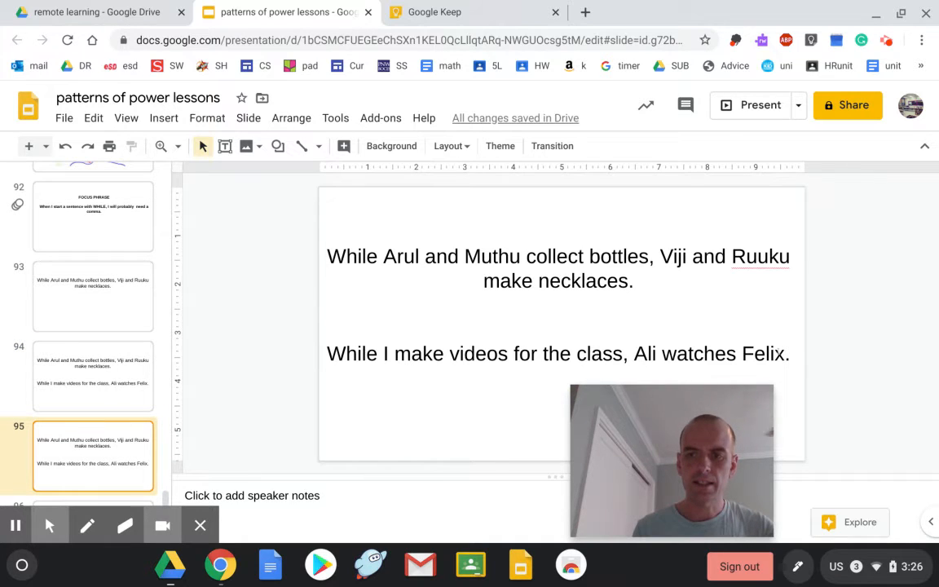
Overwrite the text box's two while sentences with 'Learning' and 'Reading.'
{"action": "triple_click", "coordinate": [557, 256]}
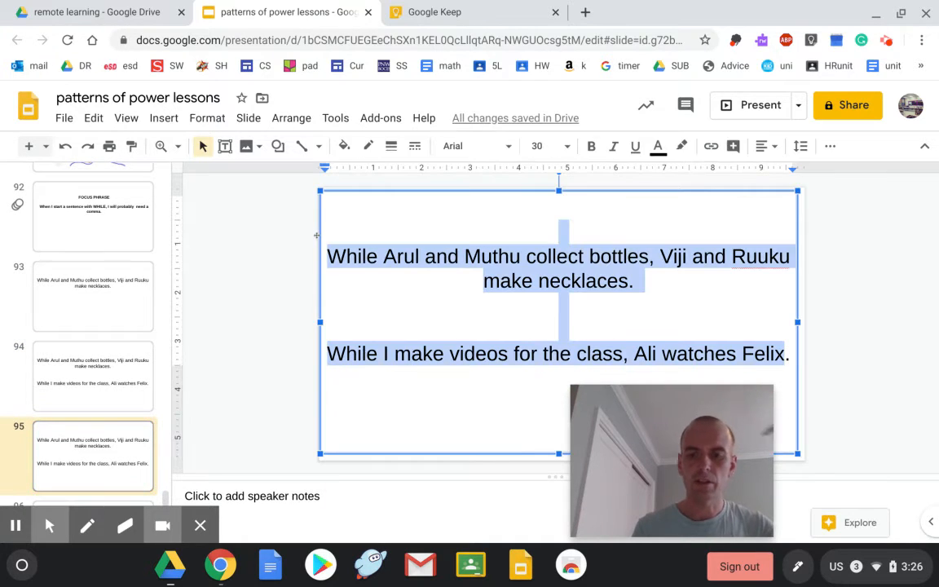
{"action": "type", "text": "Learn"}
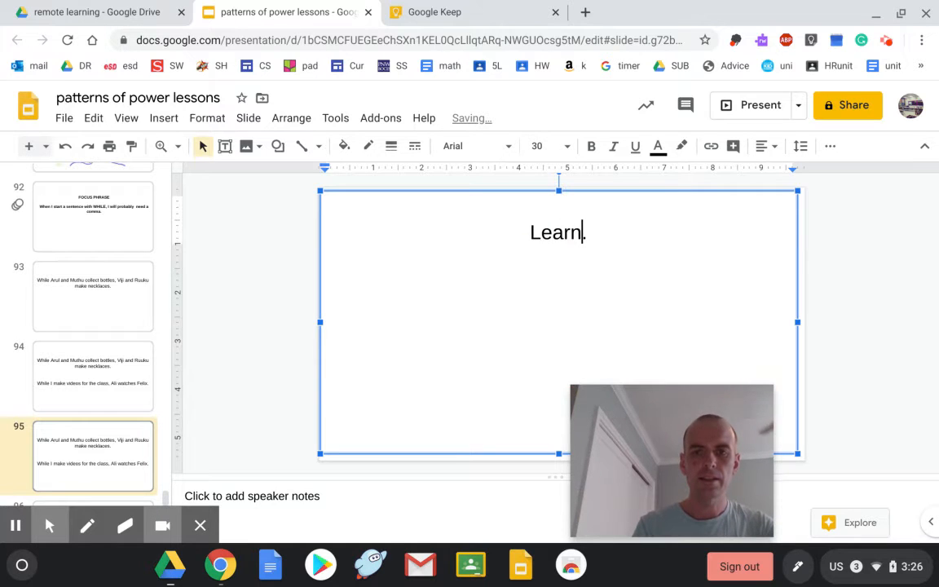
{"action": "type", "text": "ing"}
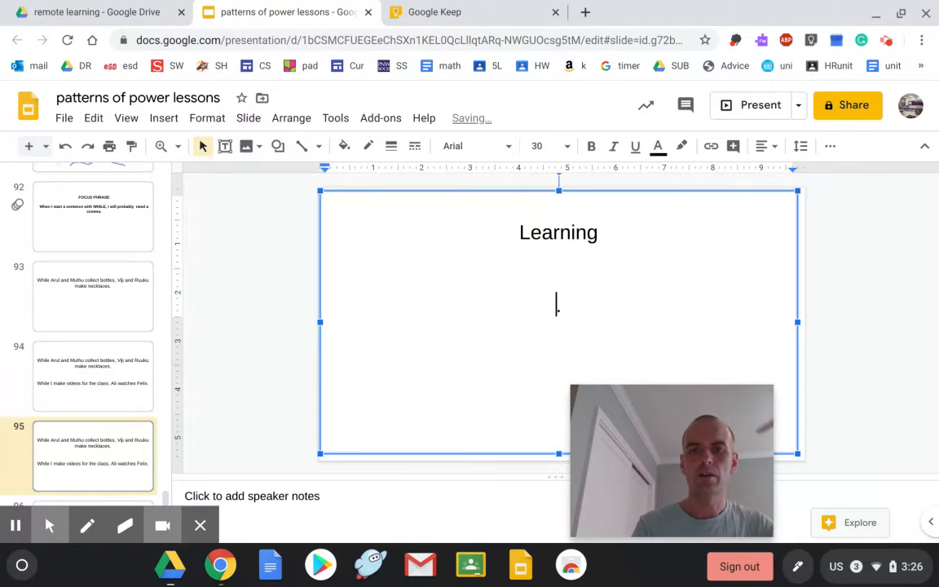
{"action": "type", "text": "Reading."}
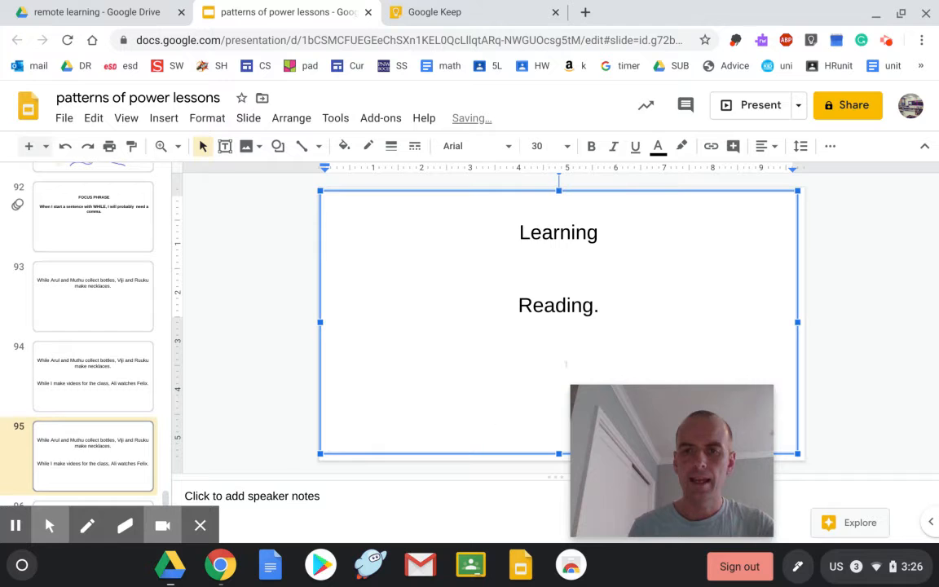